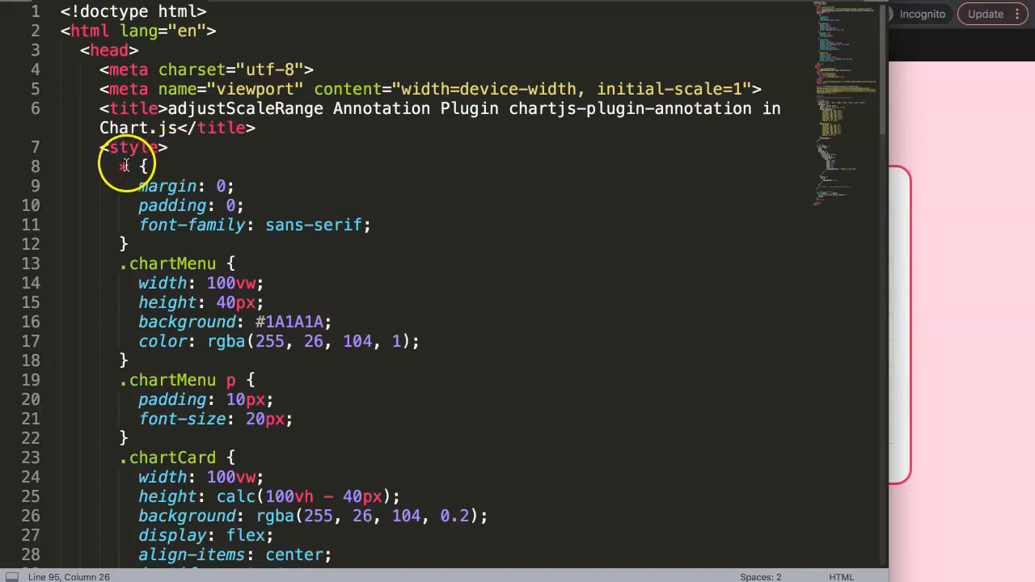
mouse_move(802, 165)
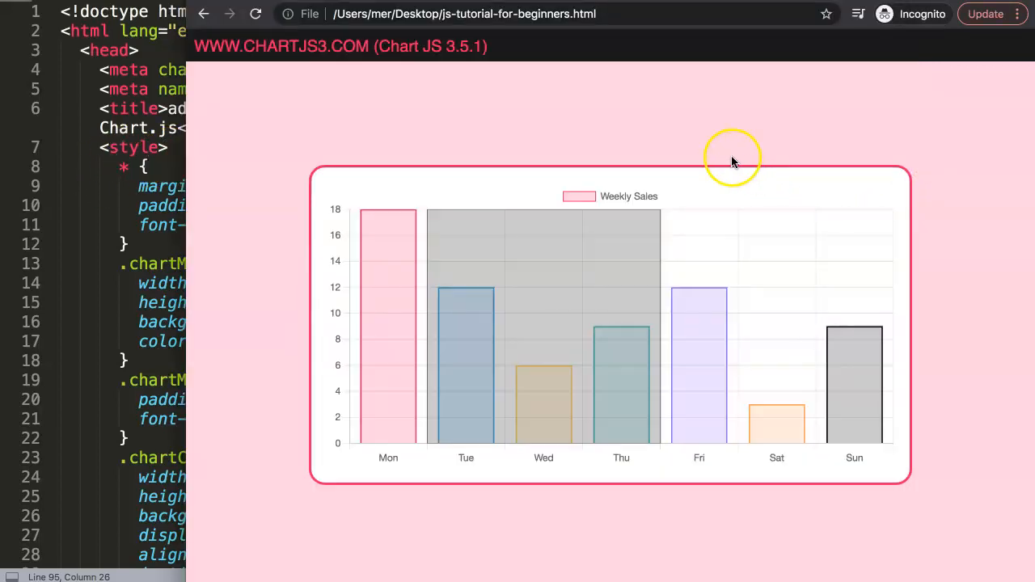
mouse_move(363, 278)
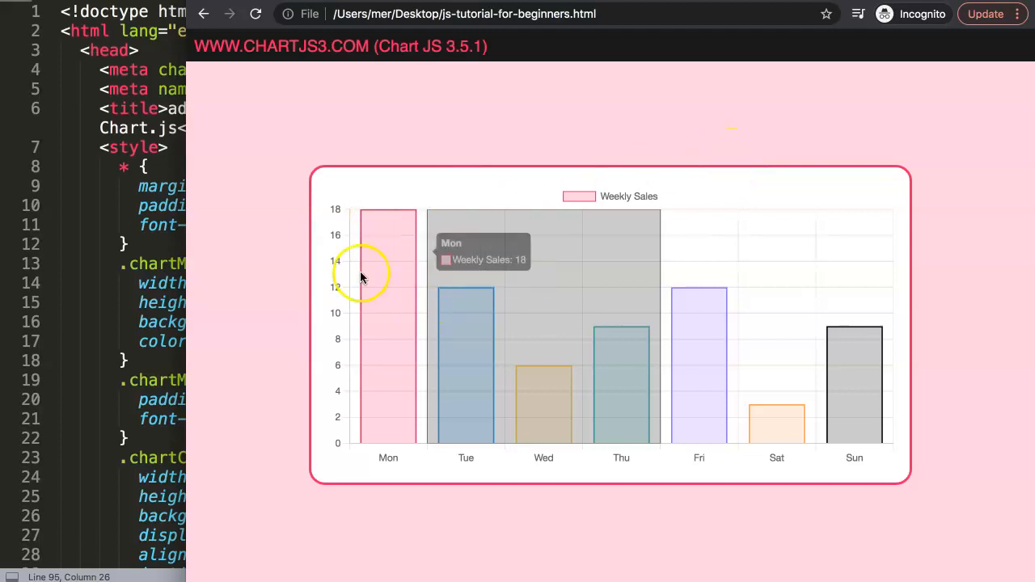
mouse_move(336, 443)
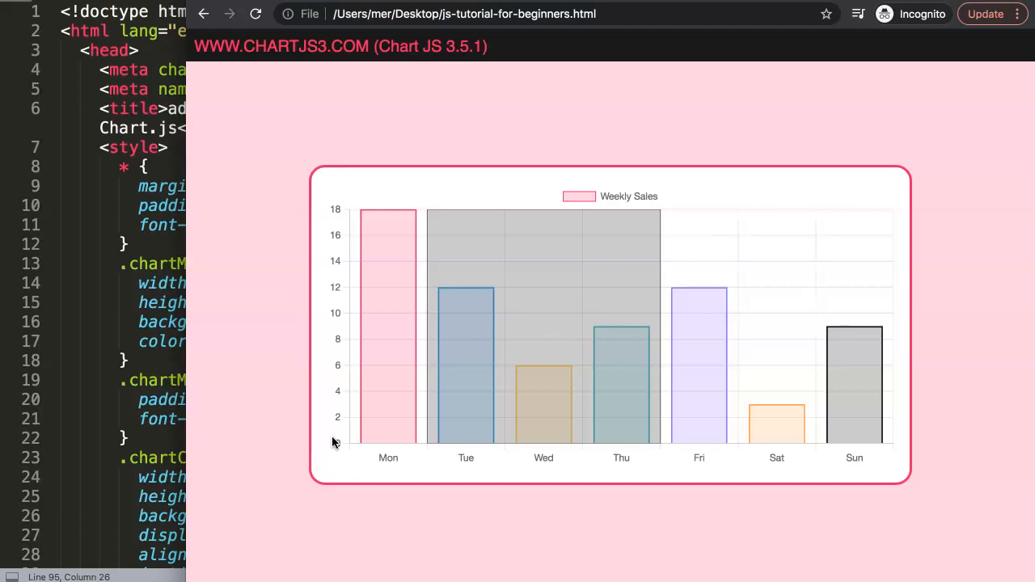
mouse_move(314, 383)
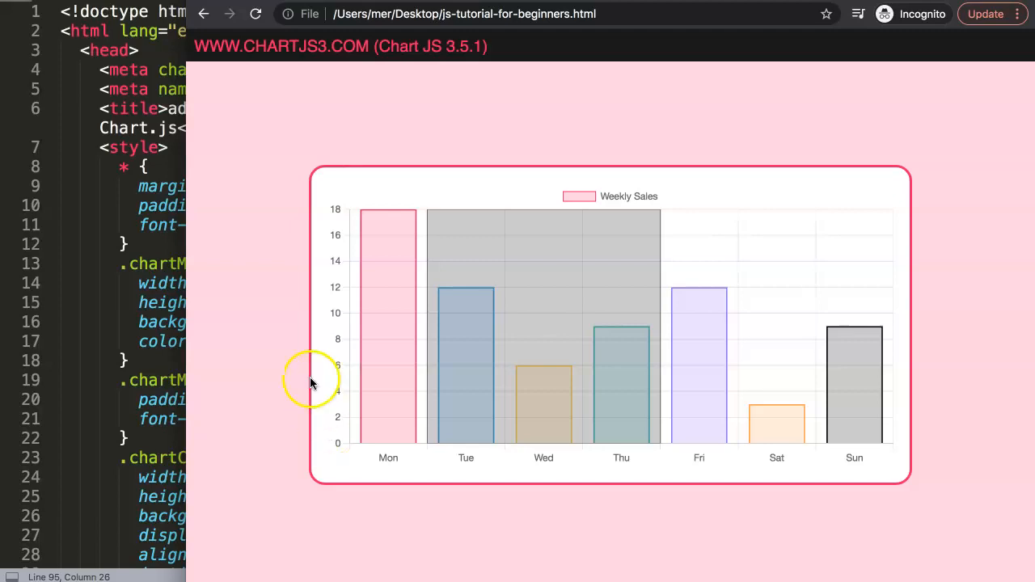
mouse_move(294, 299)
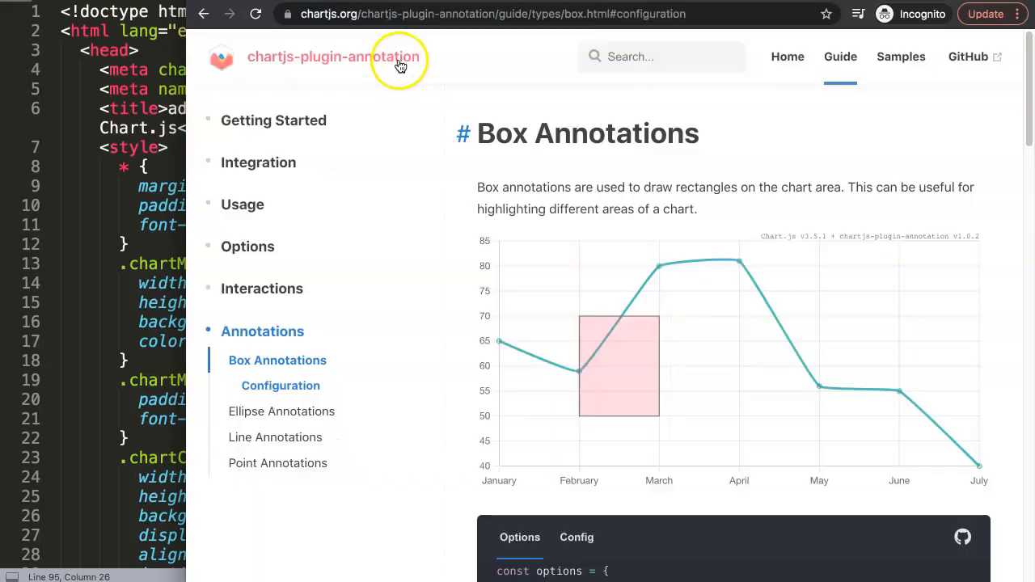
Bring the Box Annotations guide down to its Configuration table listing adjustScaleRange.
double_click(647, 132)
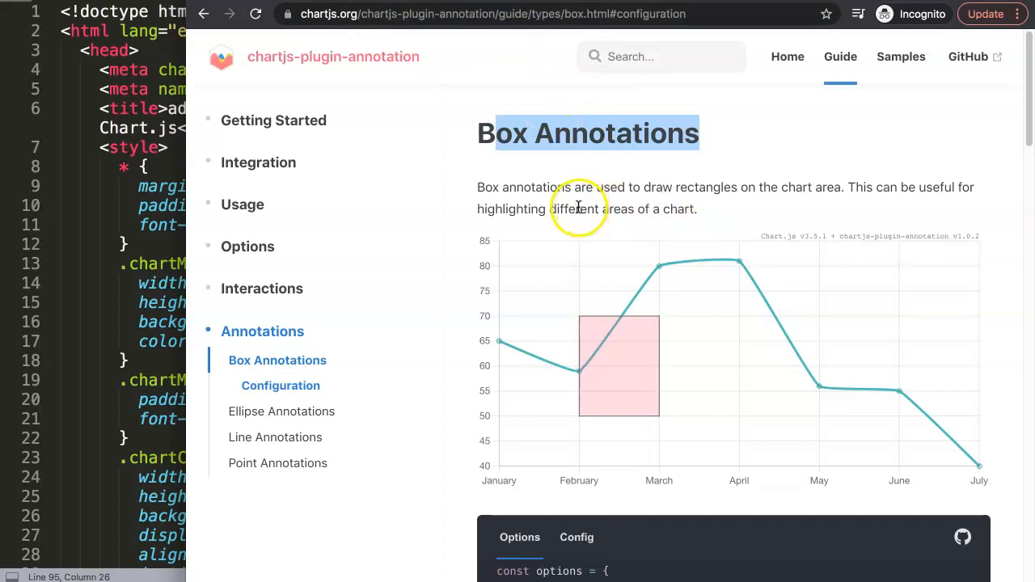
scroll(down, 3)
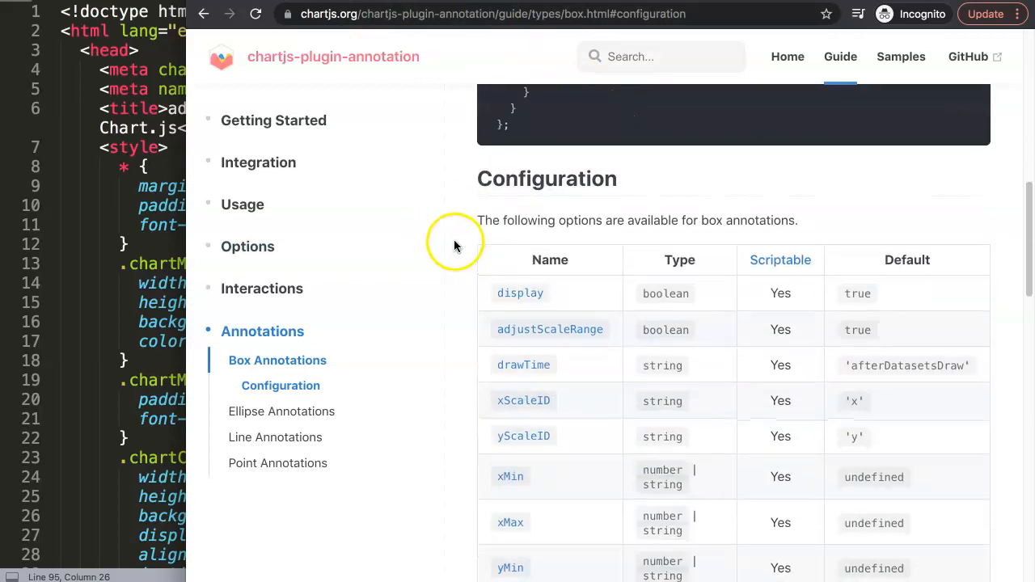
mouse_move(896, 352)
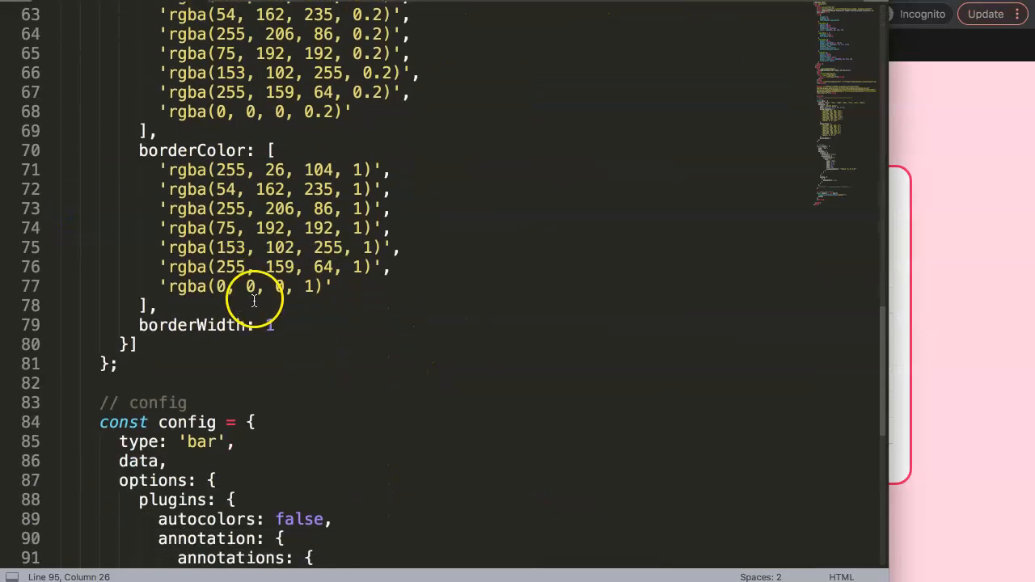
Add adjustScaleRange: true, with trailing comma, to the box1 annotation above type: 'box'.
scroll(down, 3)
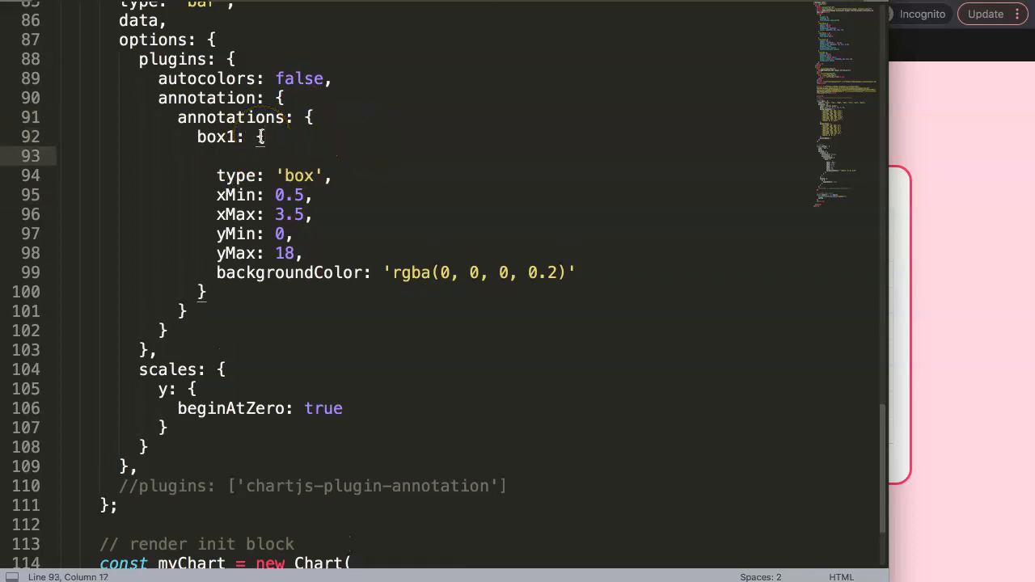
text(adjustScaleRange:)
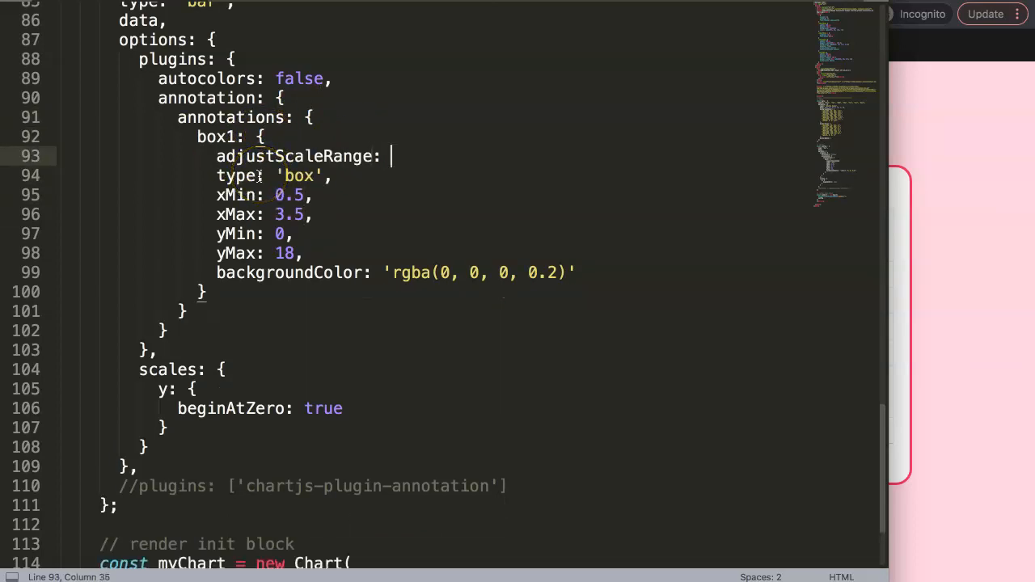
text(true)
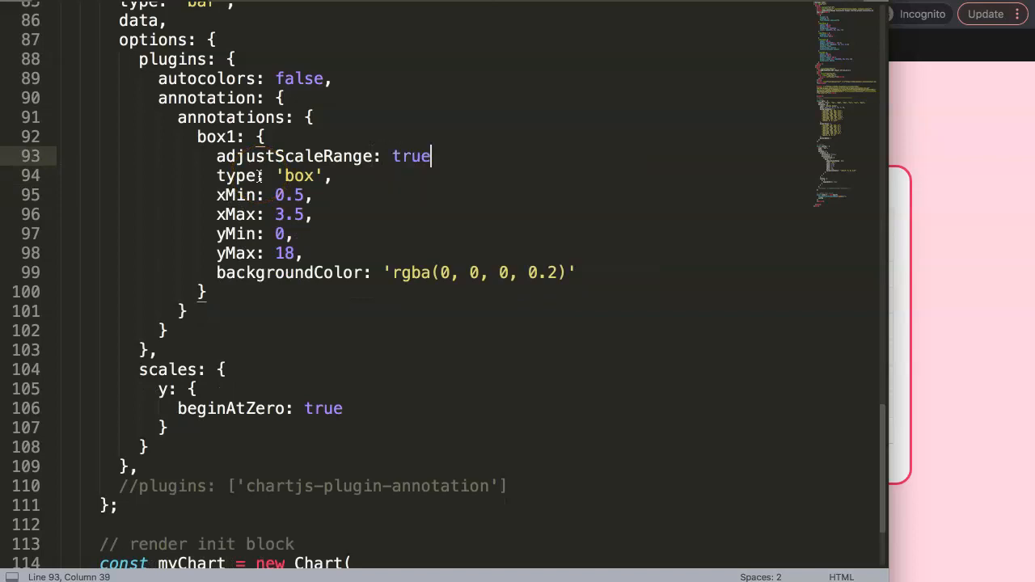
text(,)
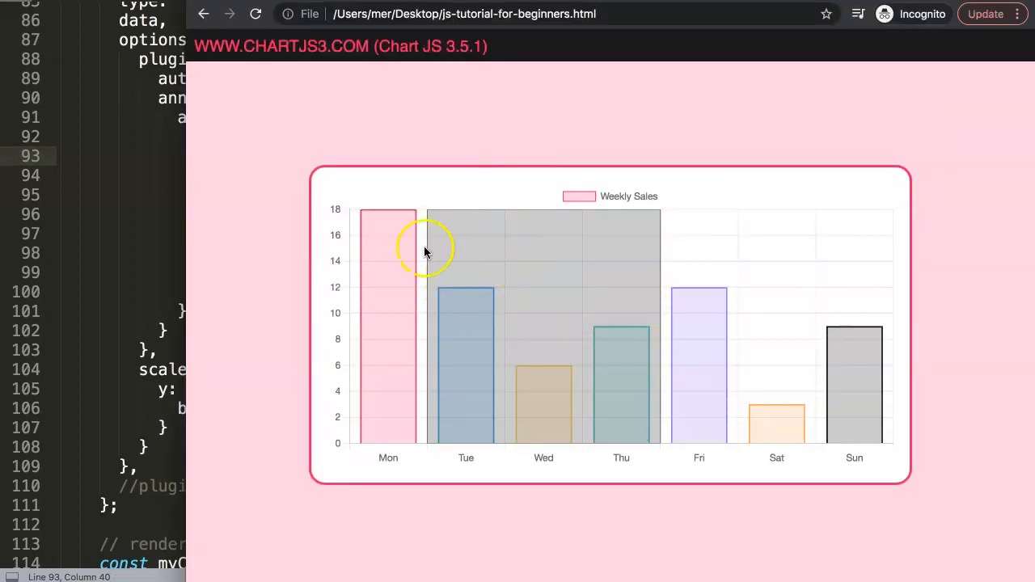
mouse_move(172, 217)
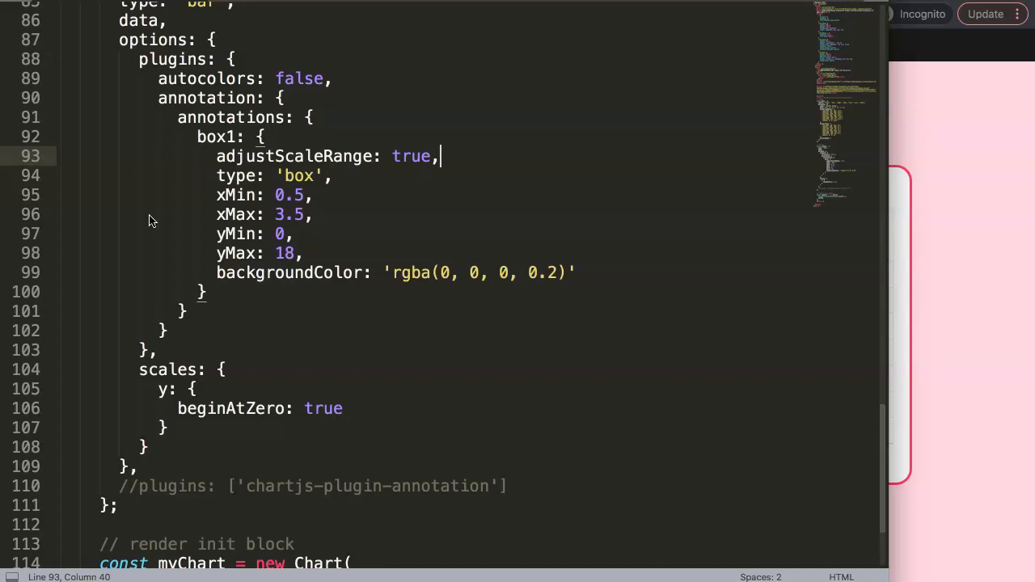
Replace the box annotation's yMax value 18 with 50.
double_click(285, 252)
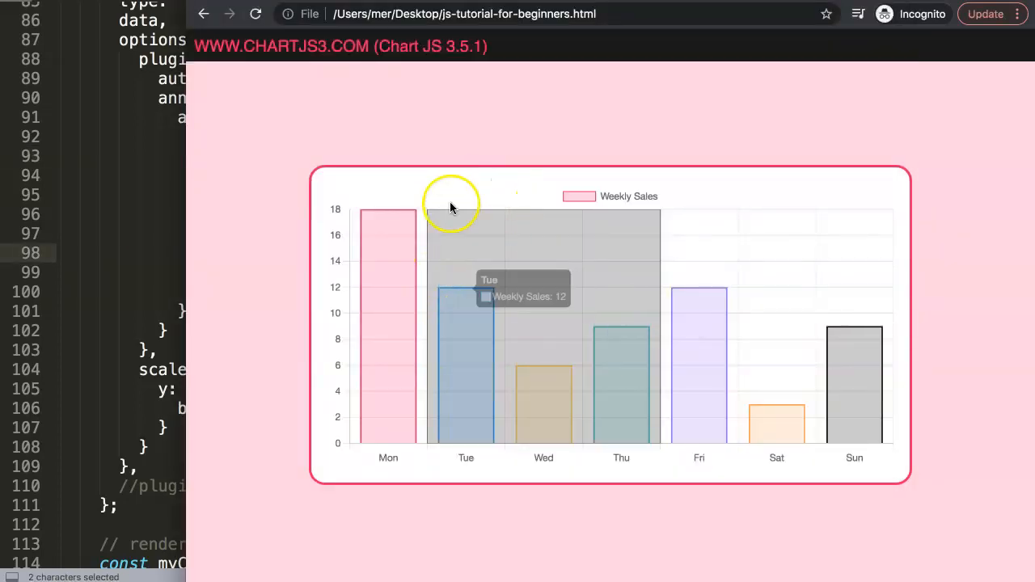
mouse_move(453, 233)
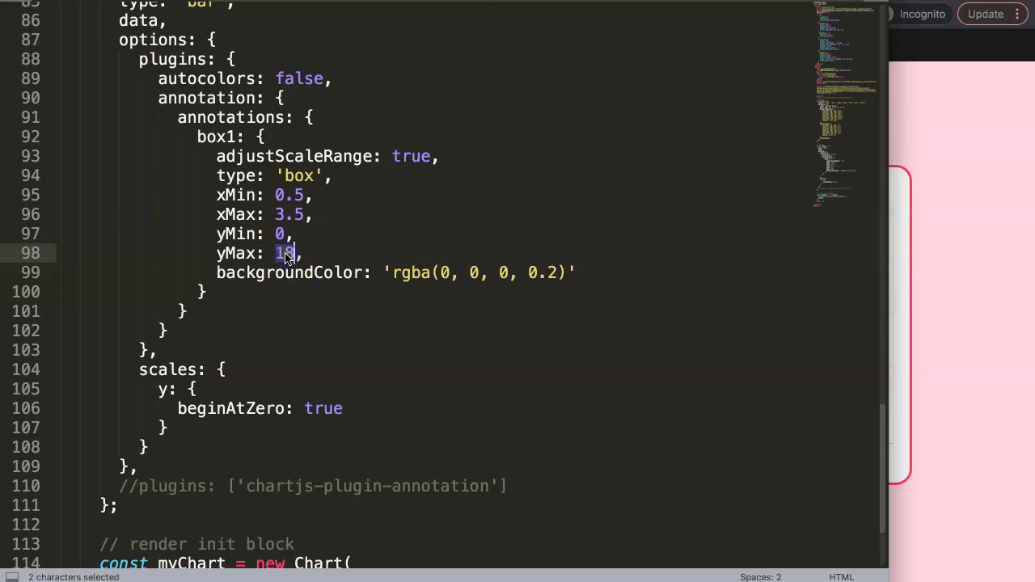
text(50)
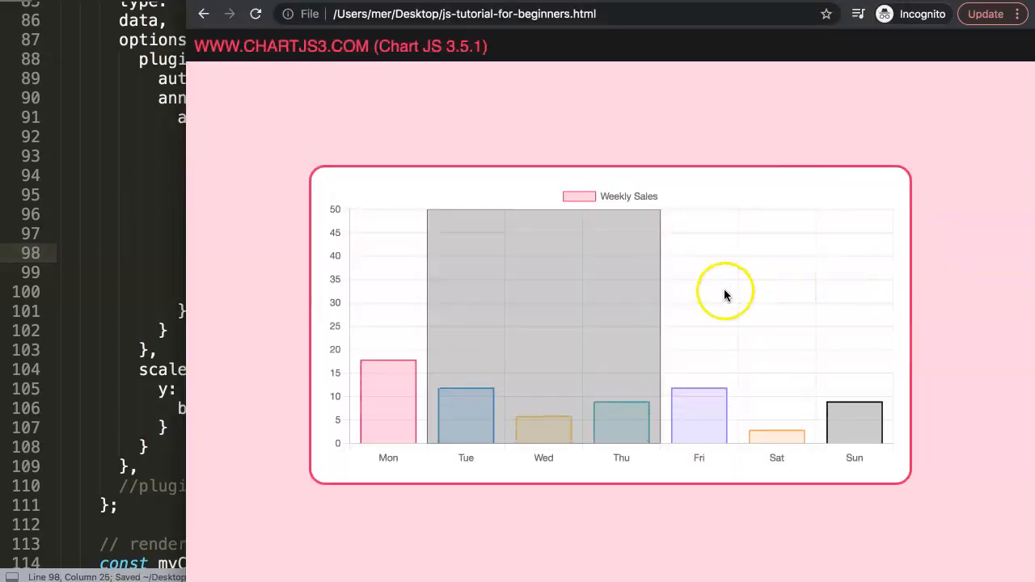
mouse_move(485, 375)
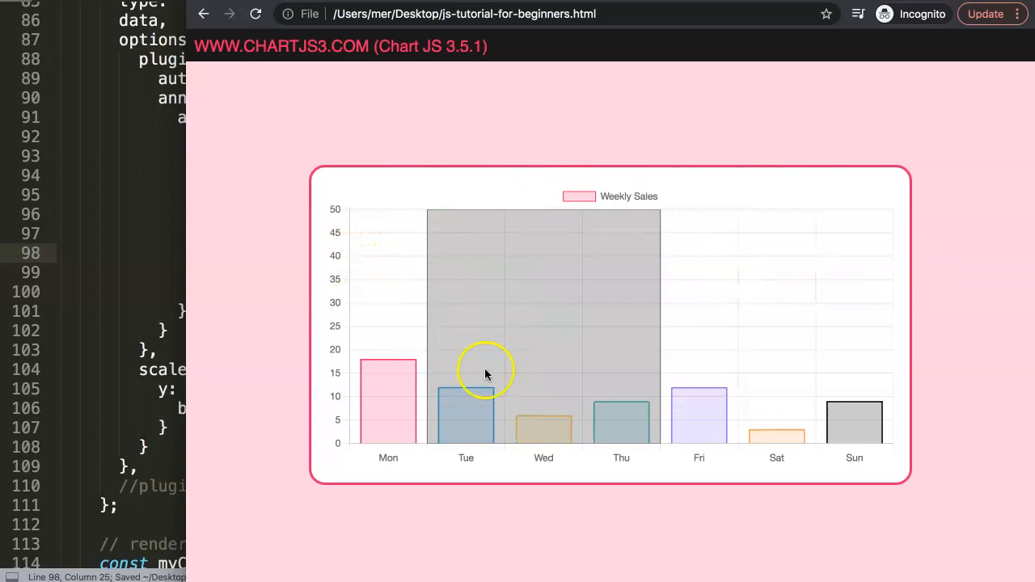
mouse_move(461, 304)
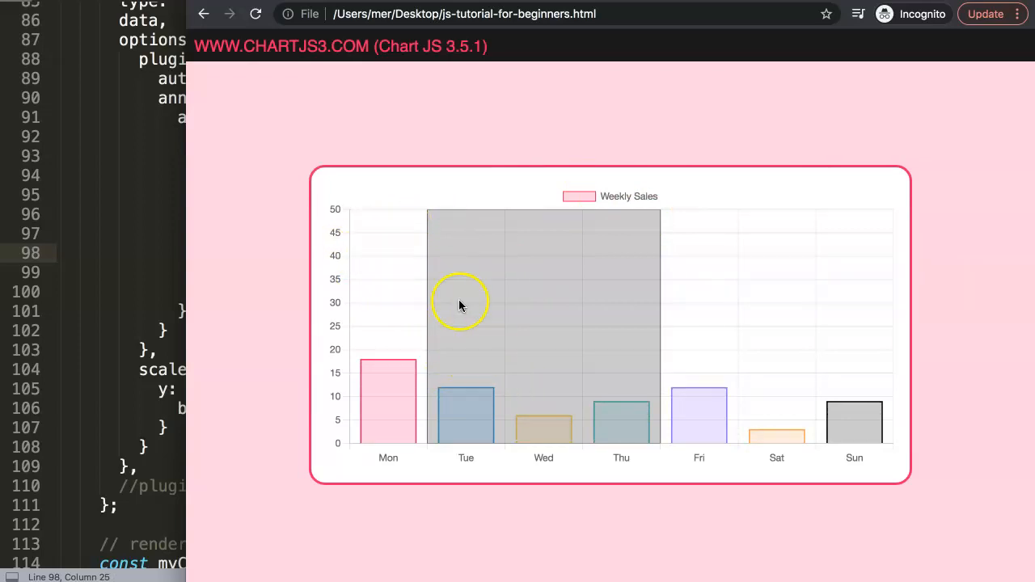
mouse_move(516, 377)
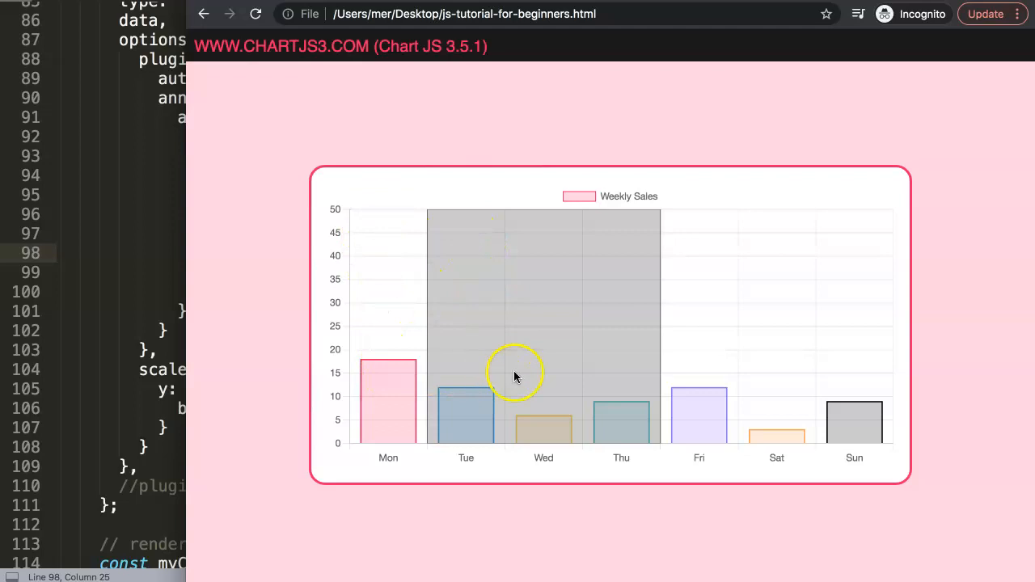
mouse_move(396, 327)
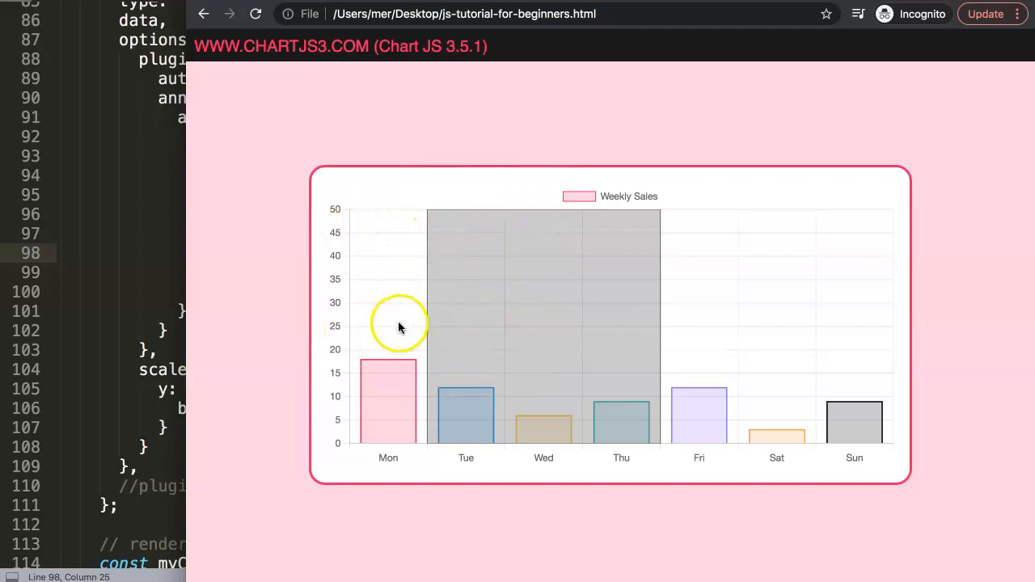
mouse_move(420, 335)
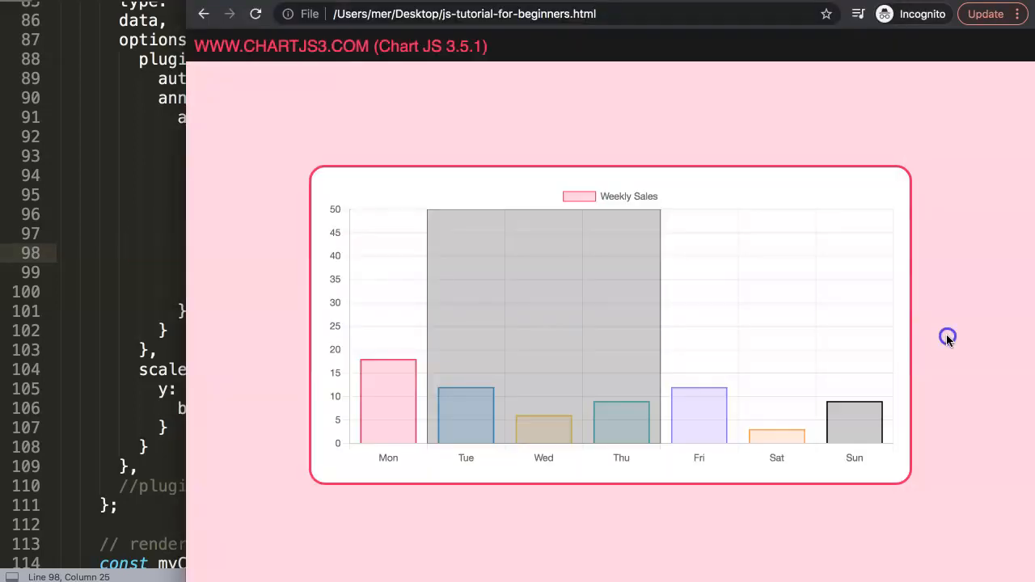
mouse_move(78, 260)
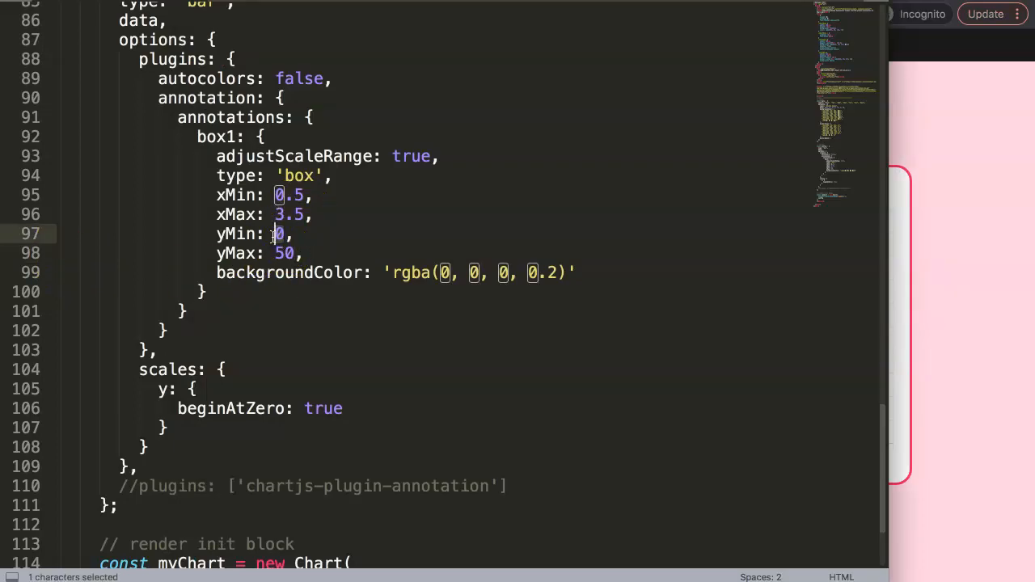
Change the box annotation's yMin from 0 to 40.
text(40)
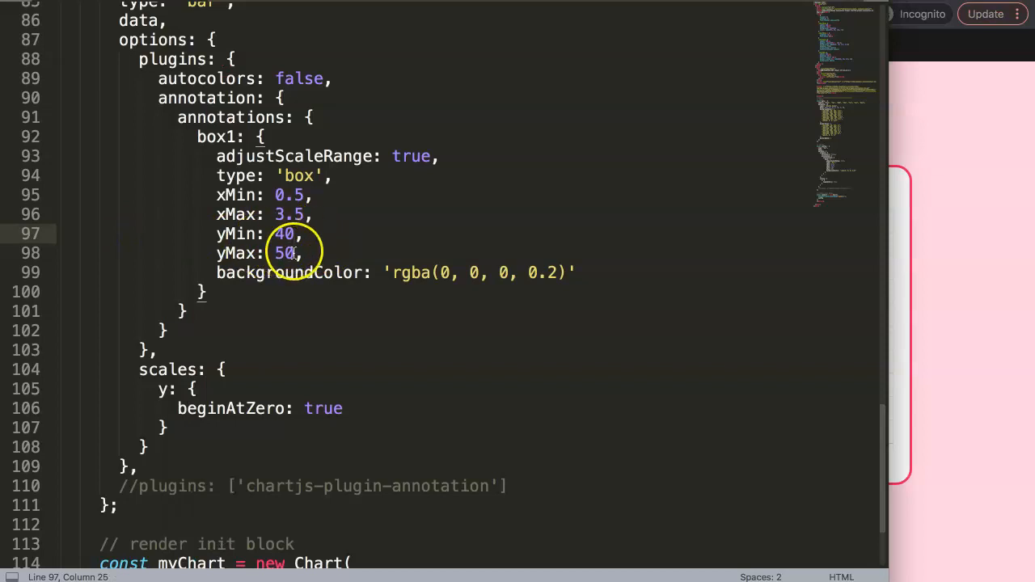
double_click(412, 155)
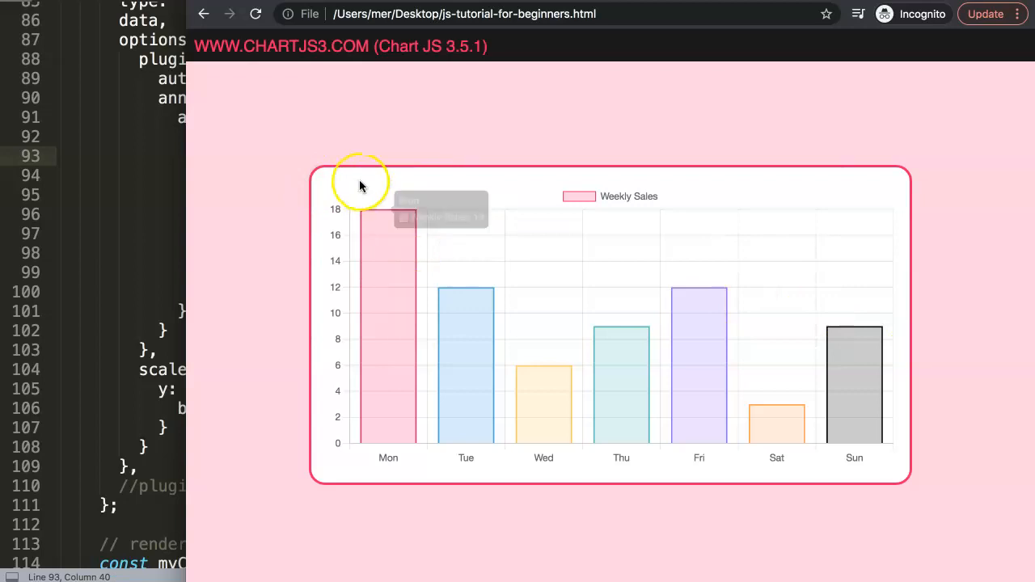
mouse_move(281, 272)
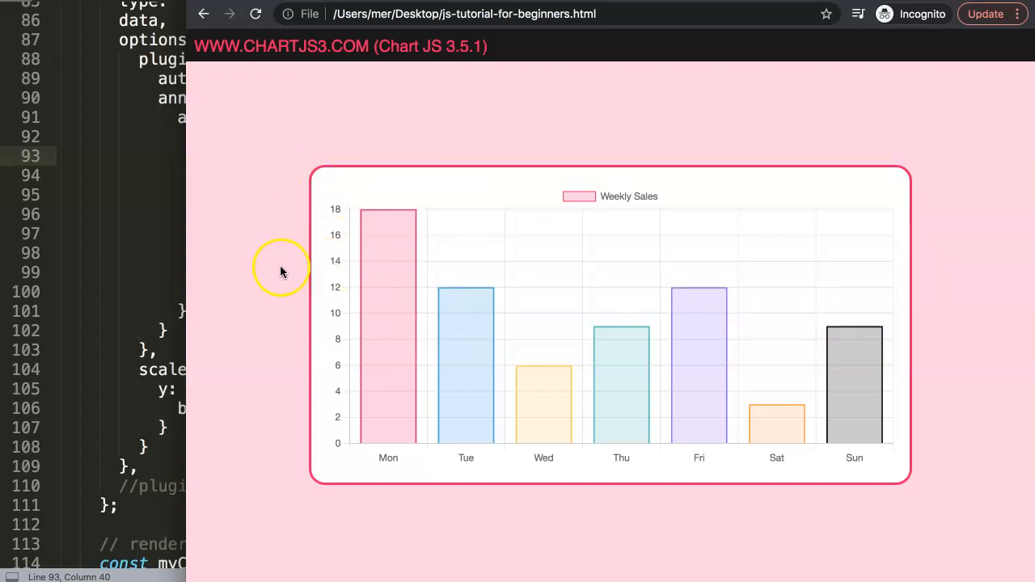
mouse_move(332, 225)
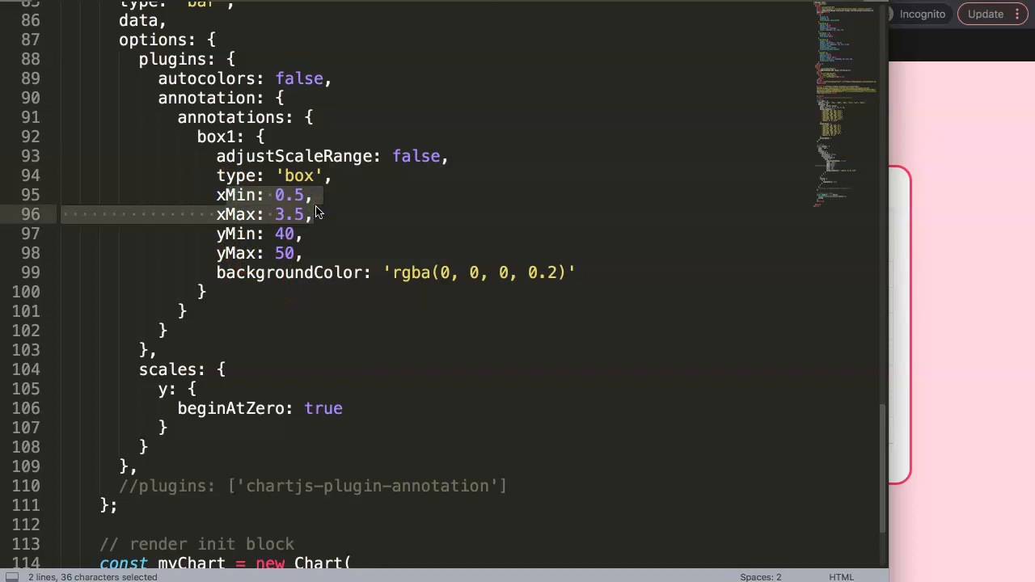
Change the box1 annotation's adjustScaleRange from true to false, keeping yMin 40 and yMax 50.
click(315, 214)
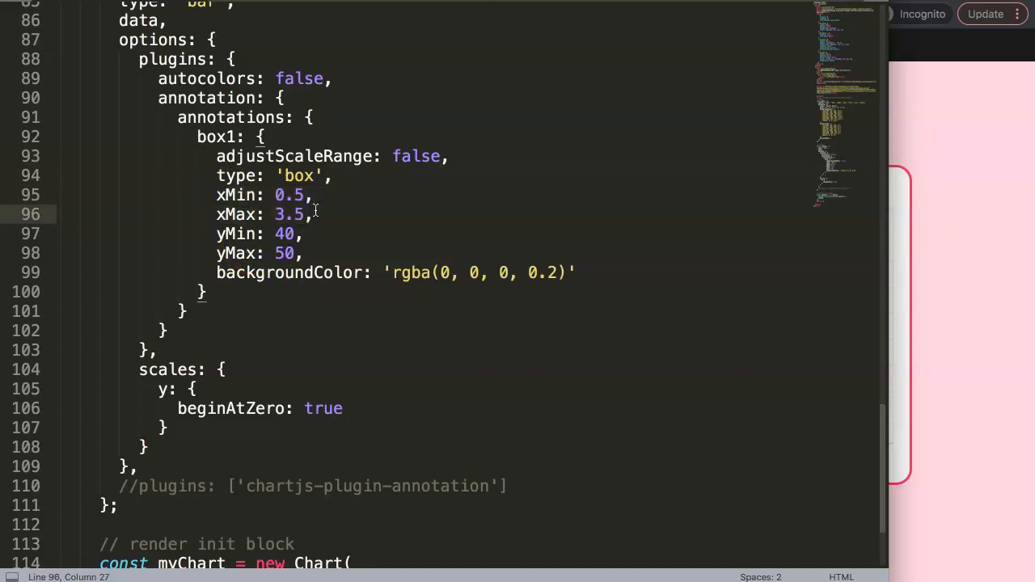
mouse_move(1015, 320)
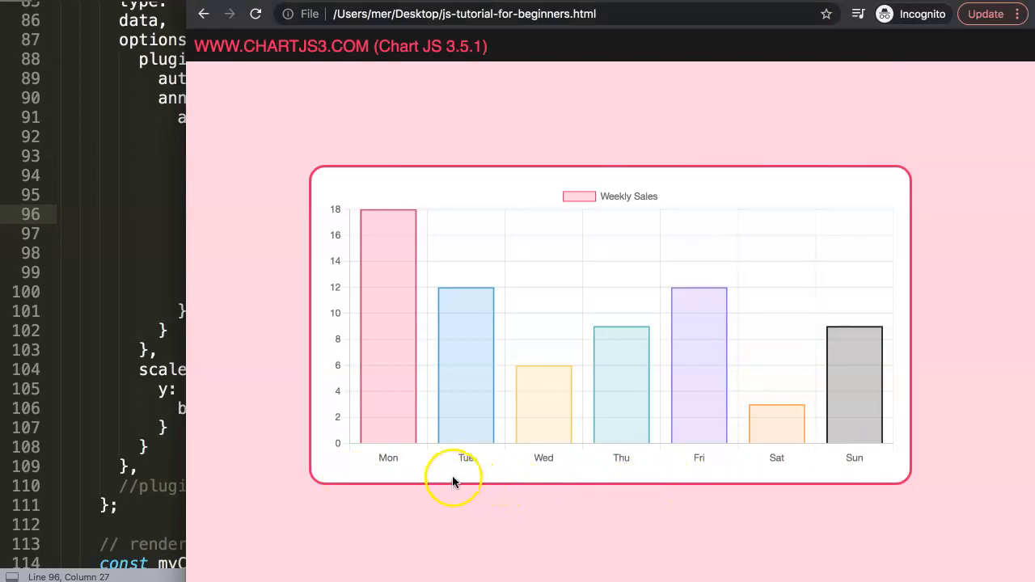
mouse_move(395, 466)
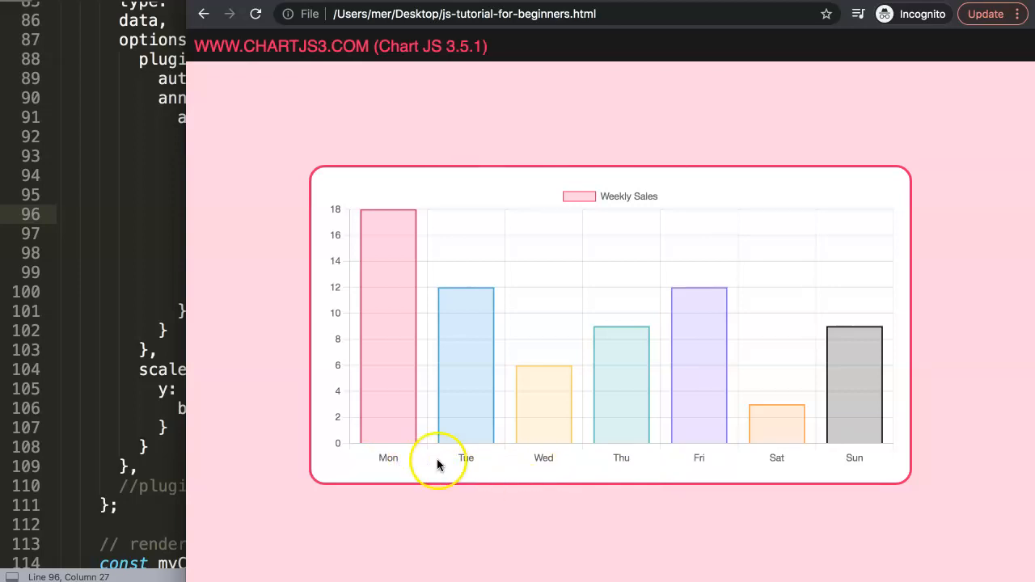
mouse_move(880, 459)
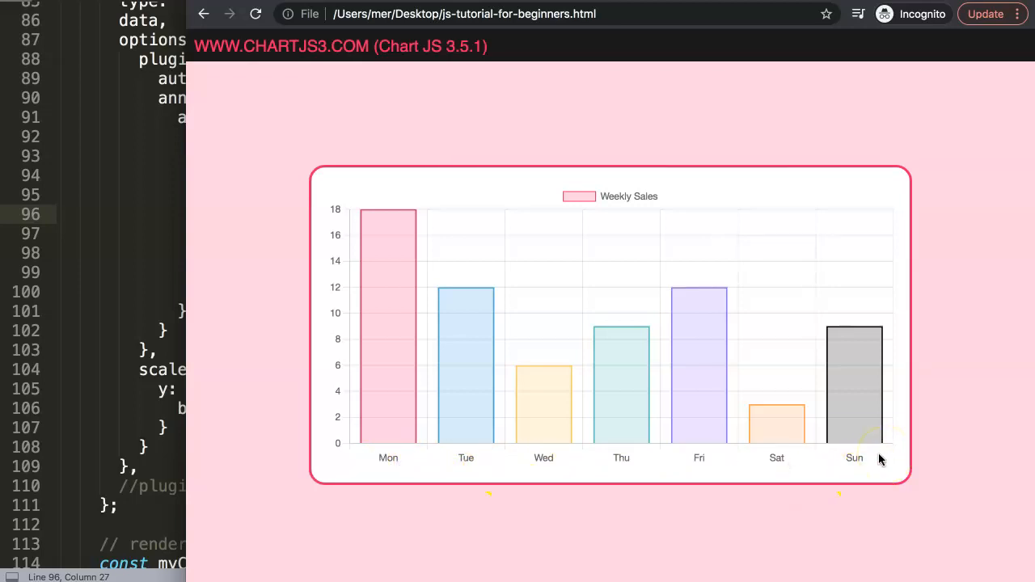